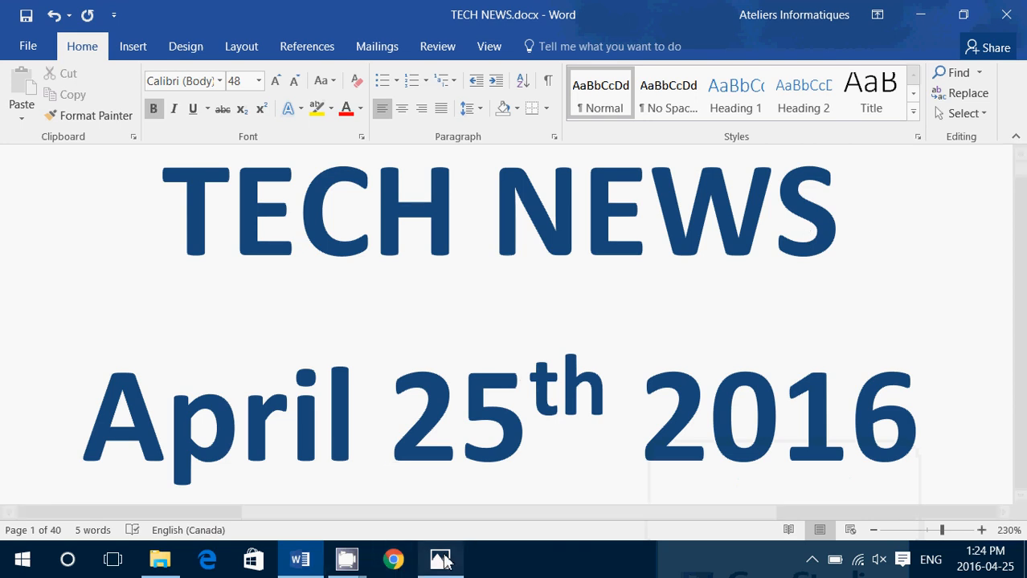
# Bring the Photos viewer showing the Google and Microsoft logos to the front.
pyautogui.click(440, 559)
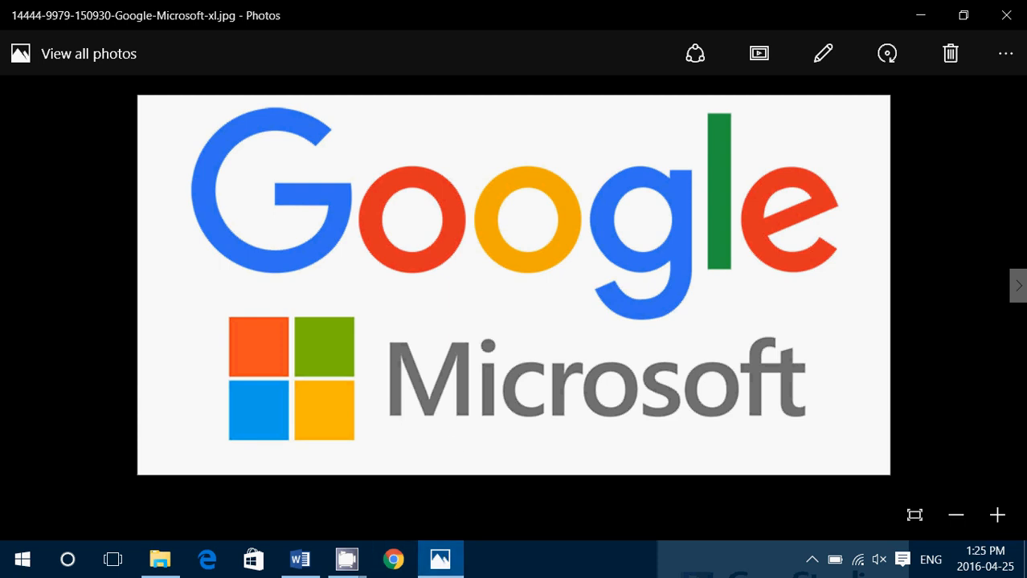
pyautogui.moveTo(1008, 293)
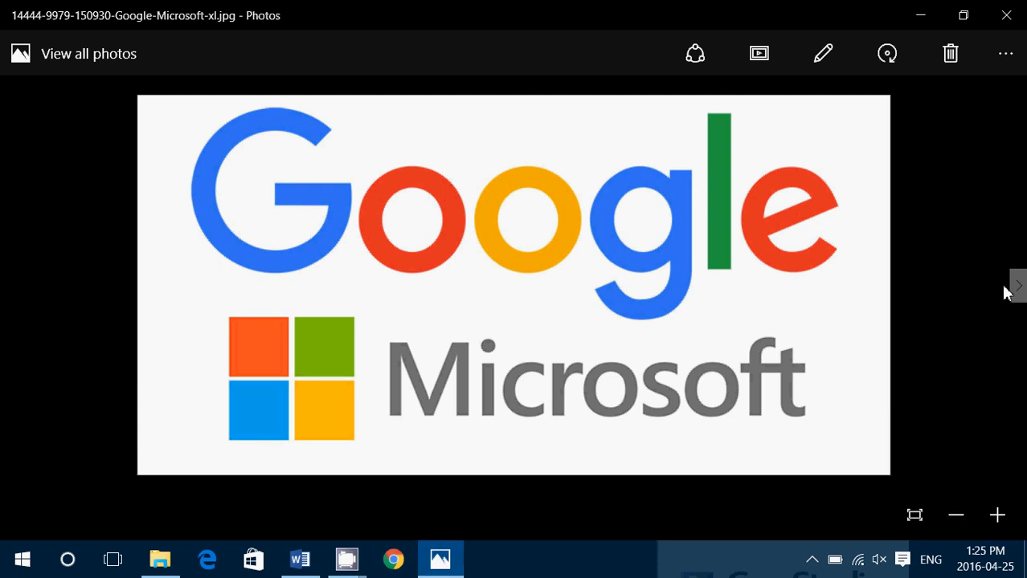
# Advance through the Ford oval logo to the Google Play badge image.
pyautogui.click(1017, 286)
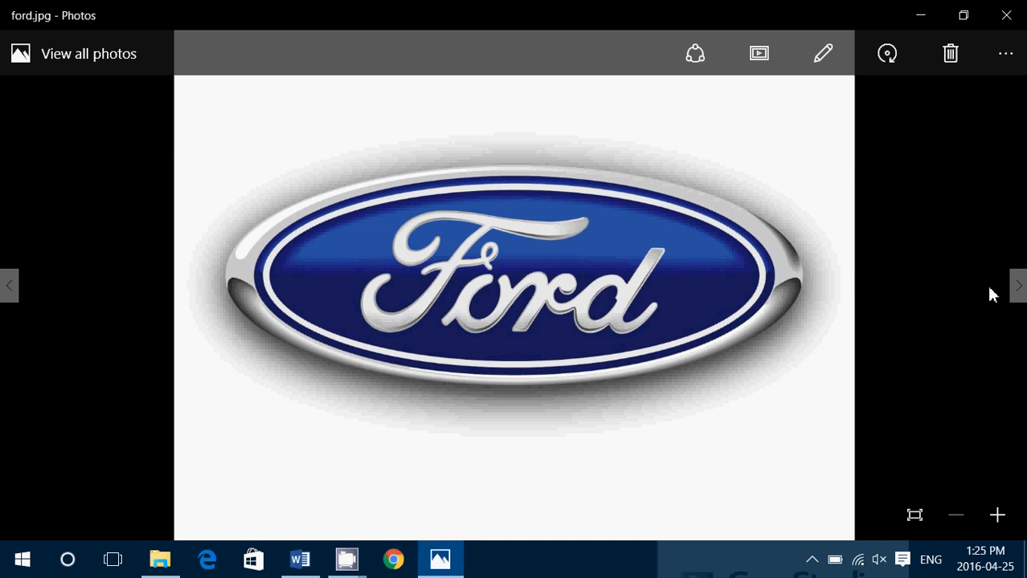
pyautogui.click(1019, 286)
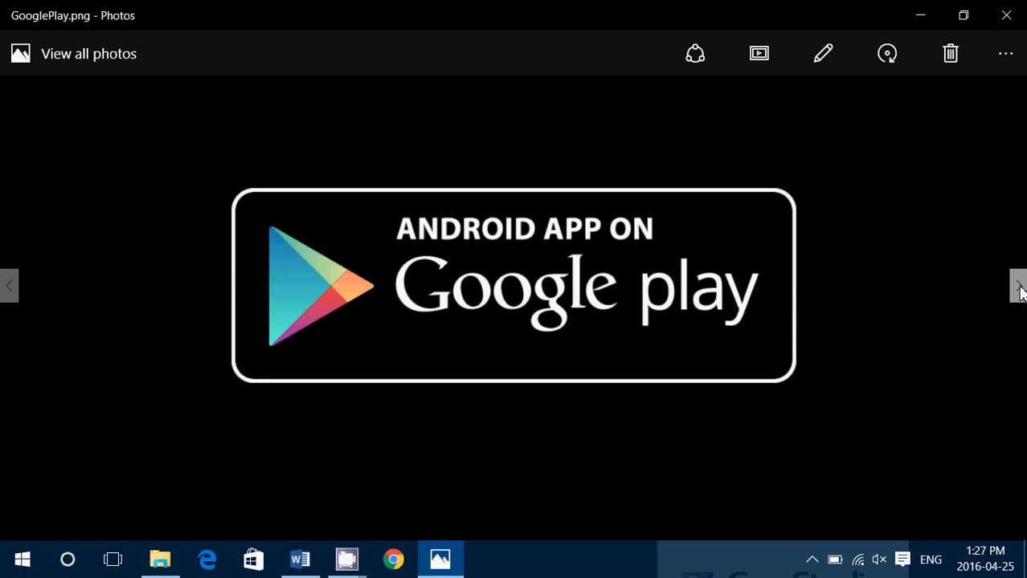
# Advance to the OneDrive logo image on the blue background.
pyautogui.click(1015, 286)
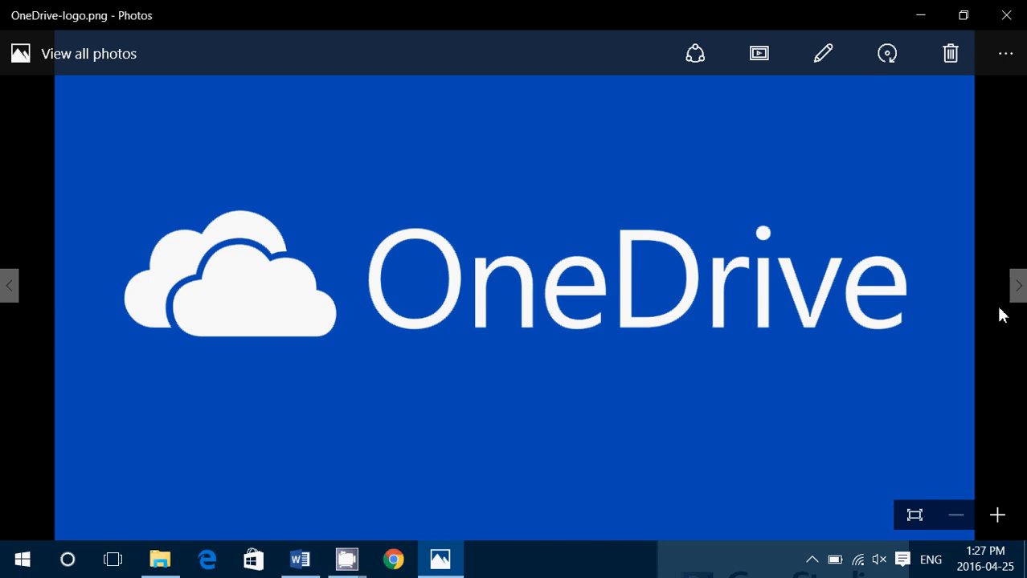
pyautogui.moveTo(974, 312)
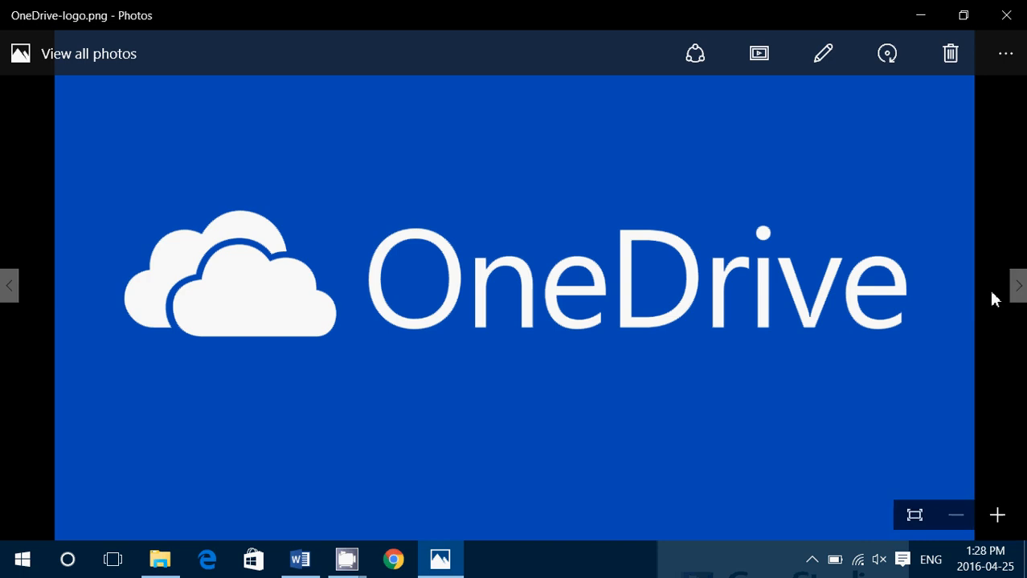
# Advance to the Facebook image with Tor onion letters.
pyautogui.click(1019, 286)
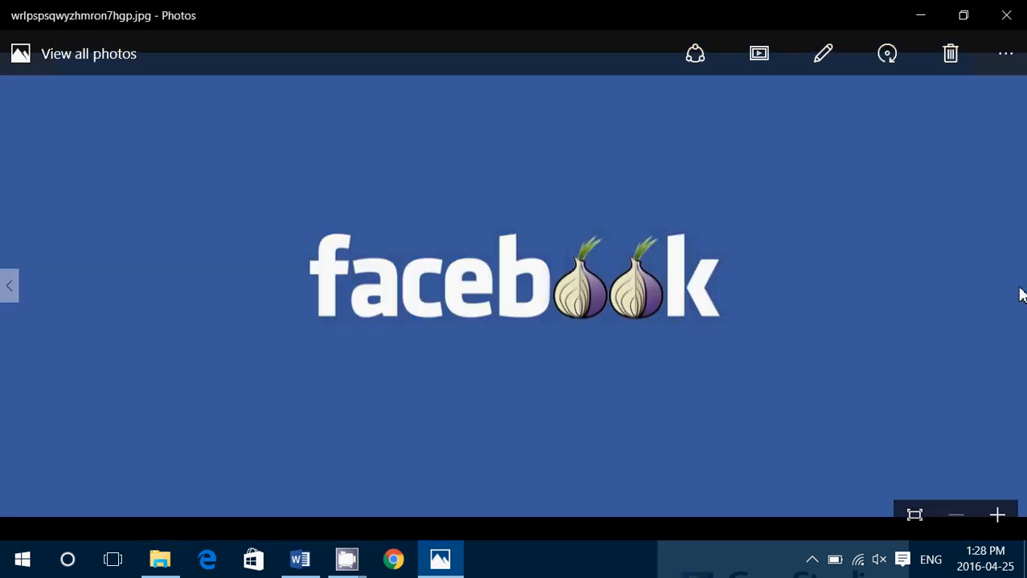